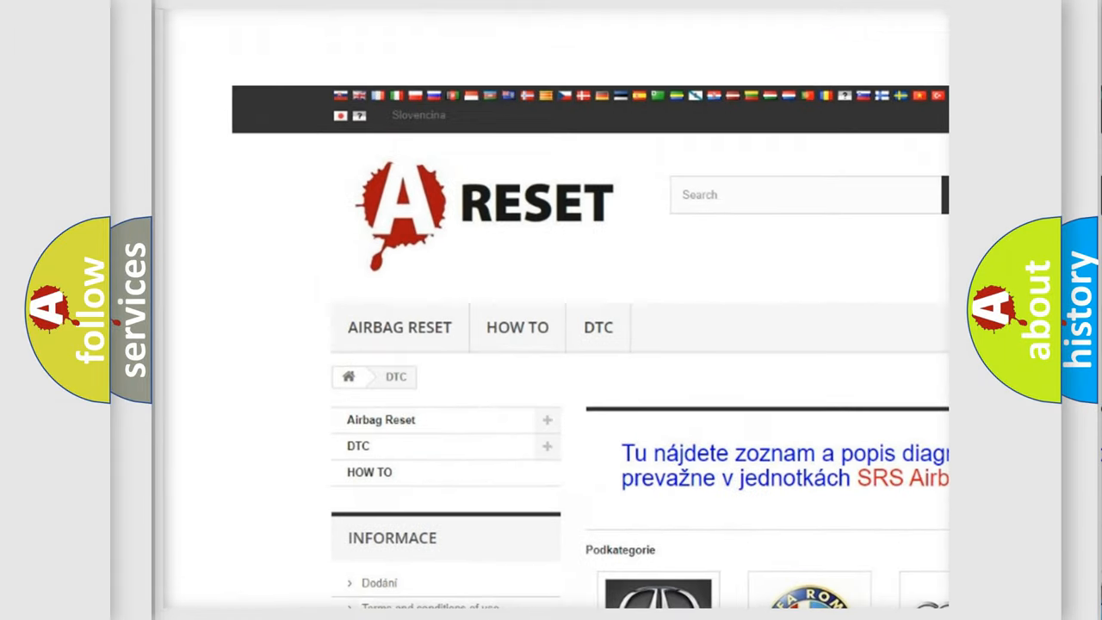
scroll(down, 3)
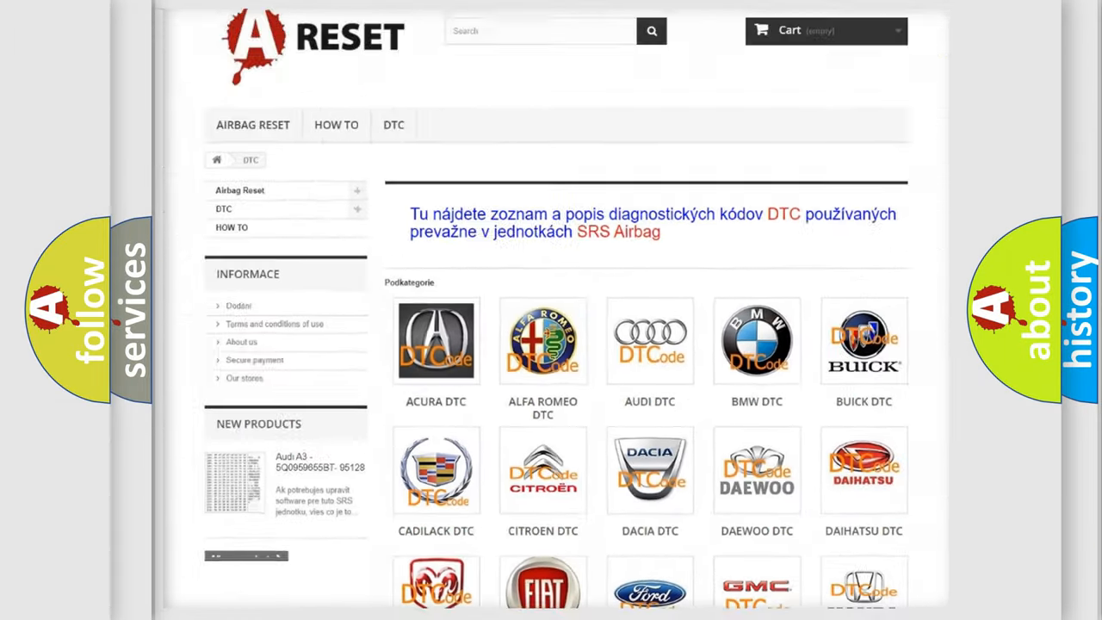
scroll(up, 3)
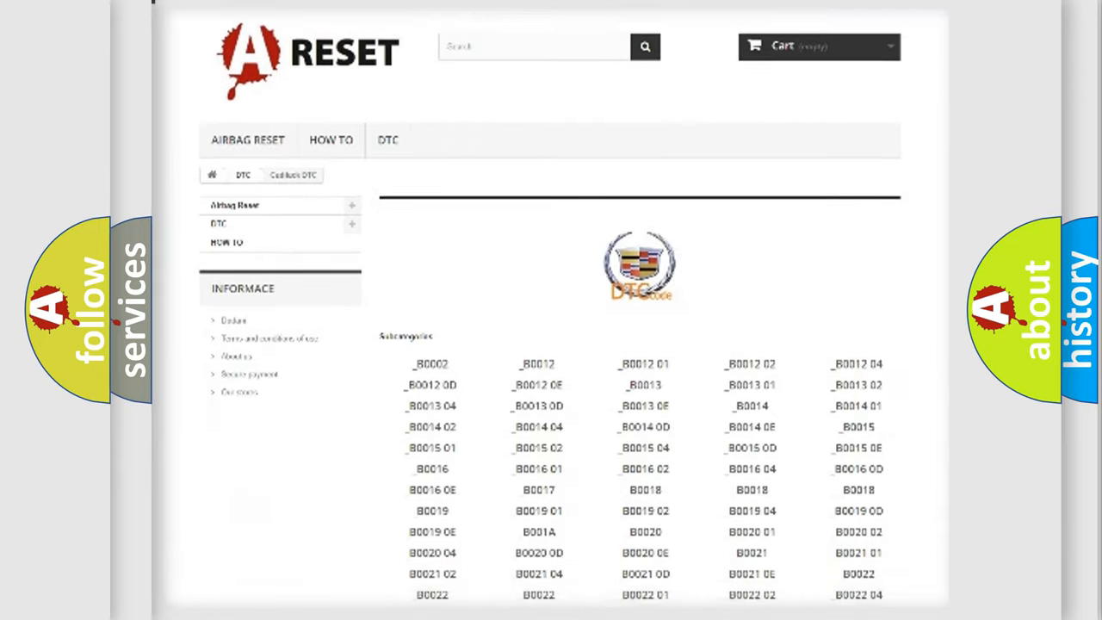
scroll(down, 3)
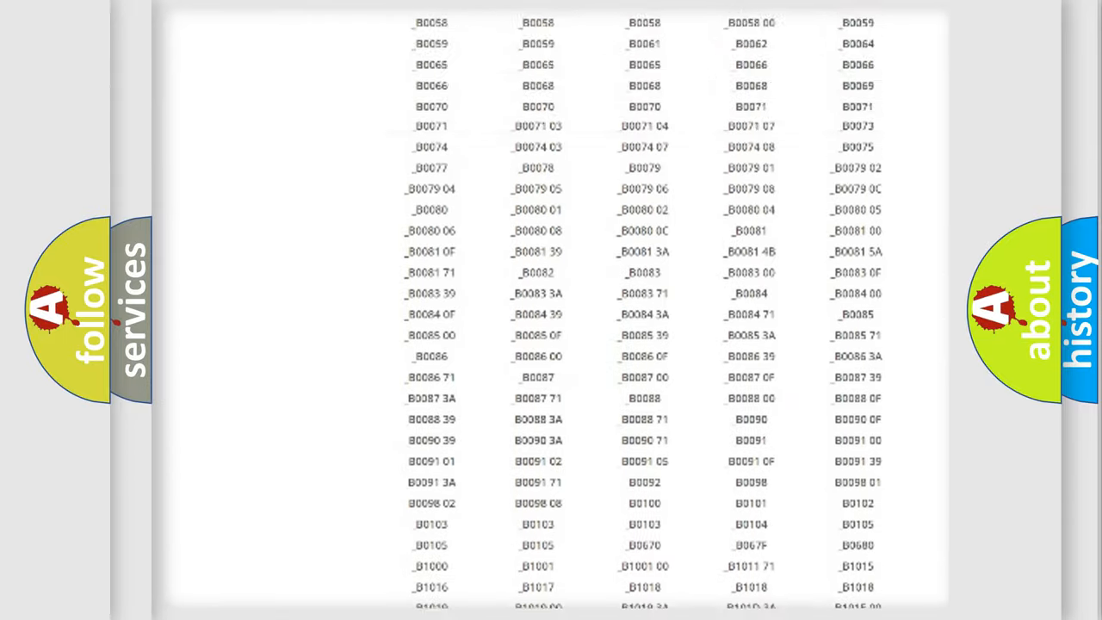